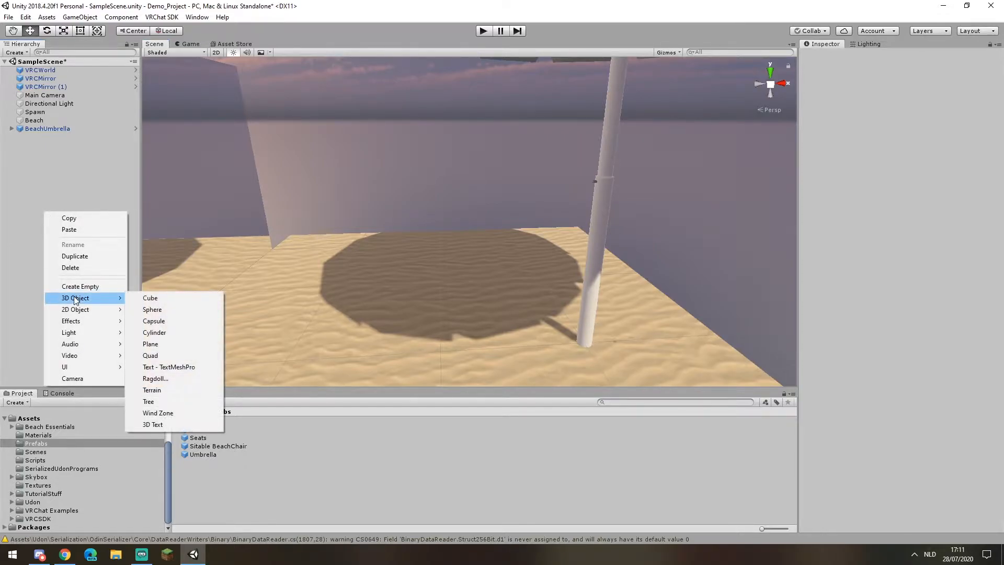
Step: Add a new 3D cube to the Hierarchy and deselect it
left_click(149, 297)
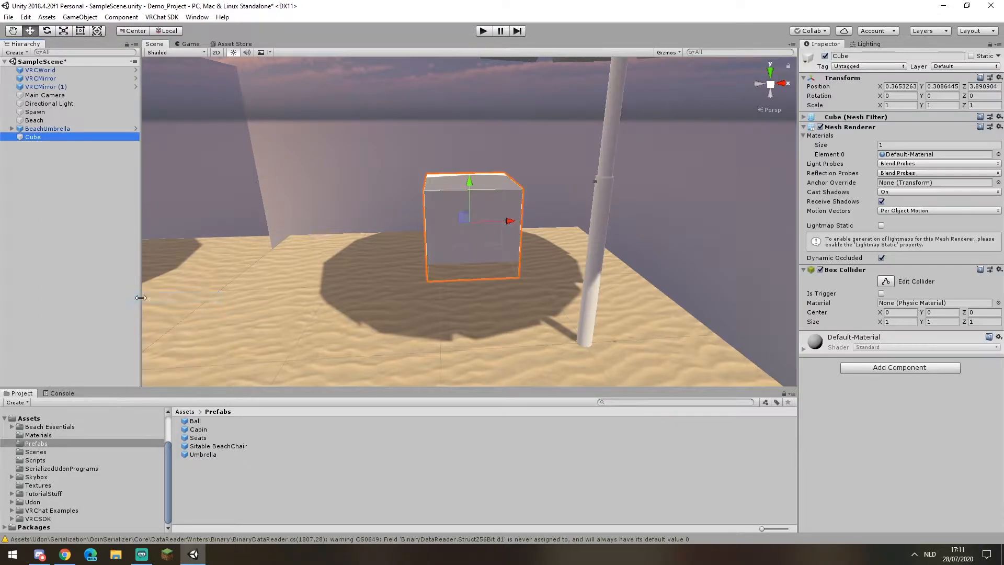
left_click(943, 87)
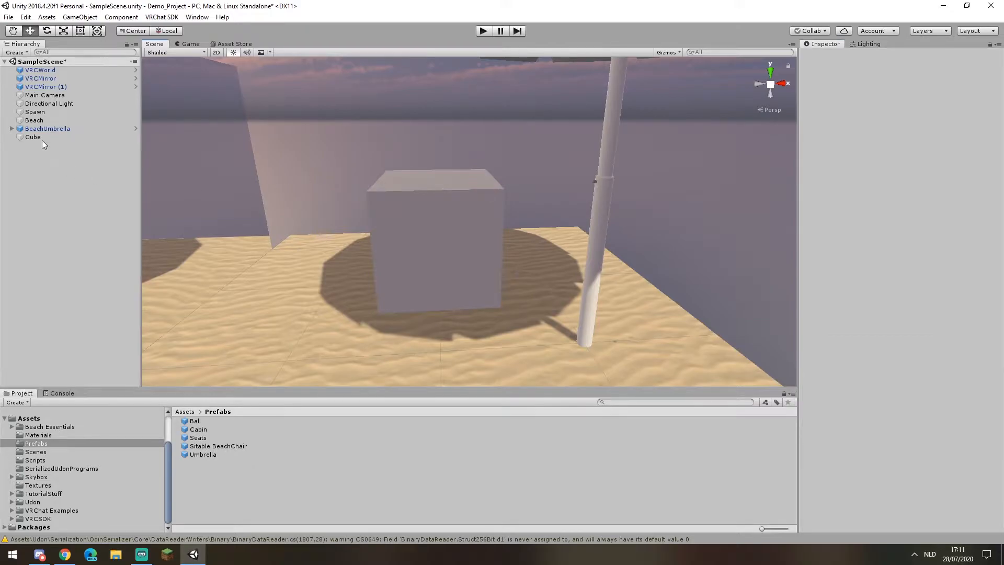
Step: Attach a VRC Station component to the cube via Add Component search 'vrc station'
left_click(32, 136)
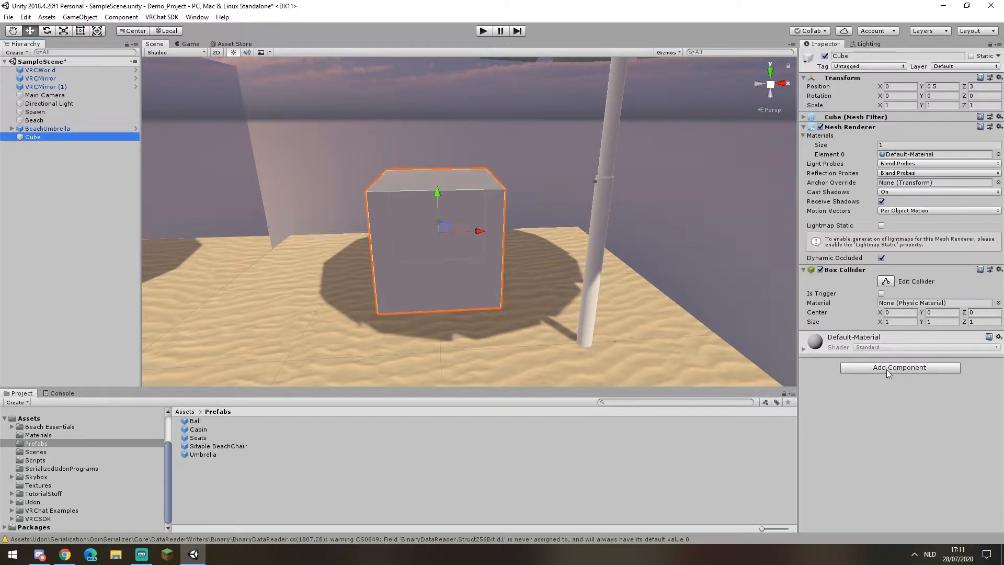
type("vrc station")
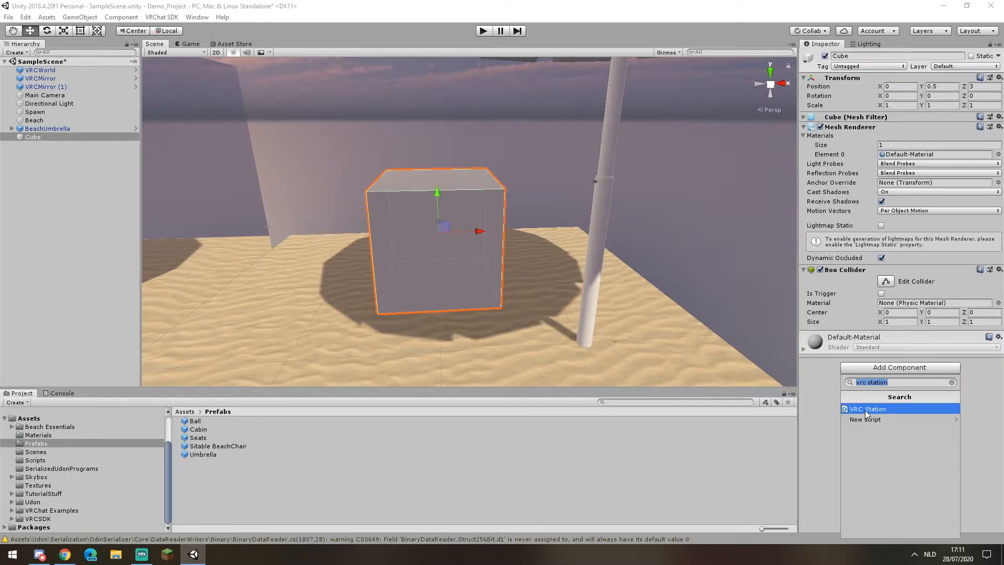
left_click(866, 409)
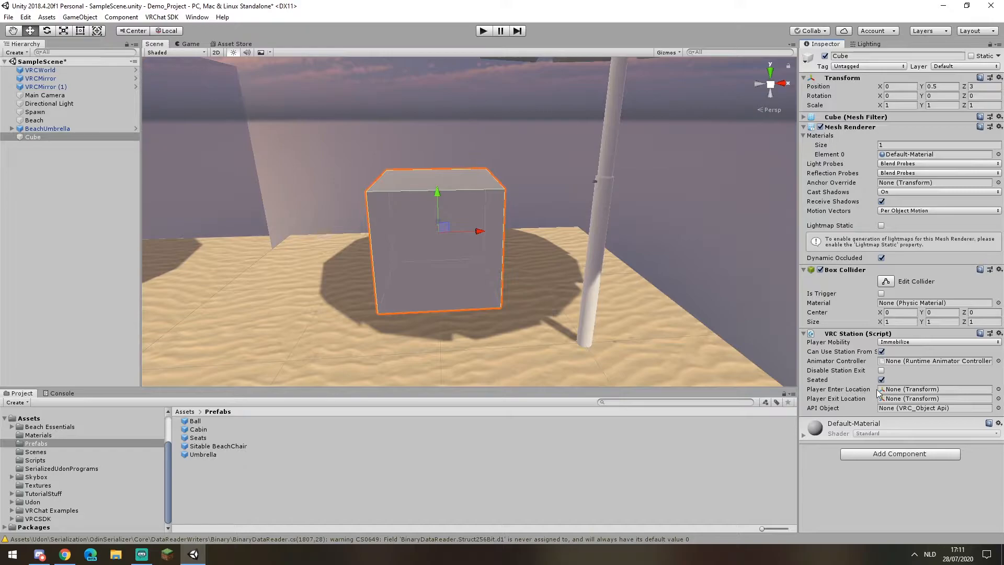
mouse_move(852, 401)
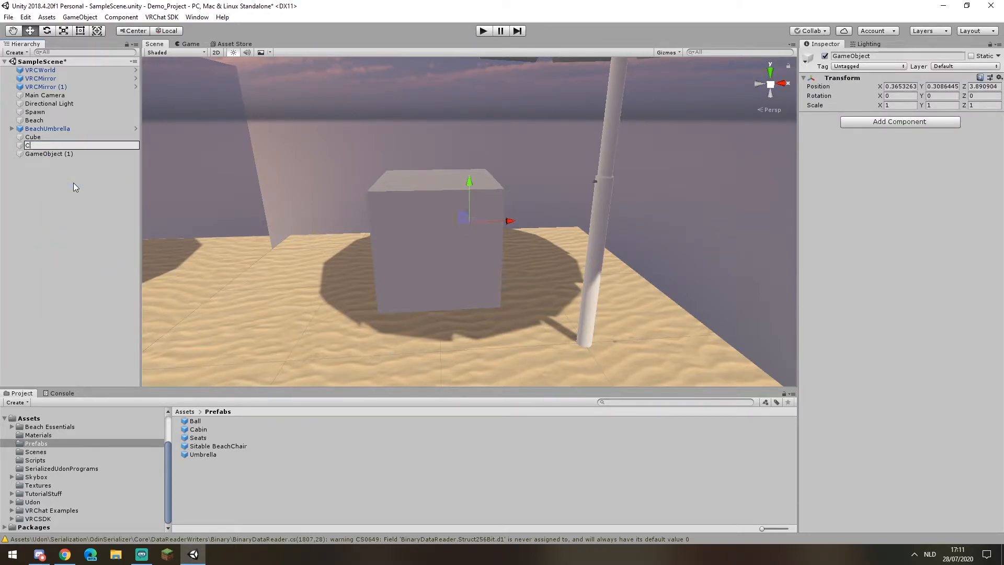
Step: Name the new empty objects 'Cube (Entry)' and select Cube (Exit)
type("Cube (Entry)")
left_click(77, 152)
type("Cube (Exit")
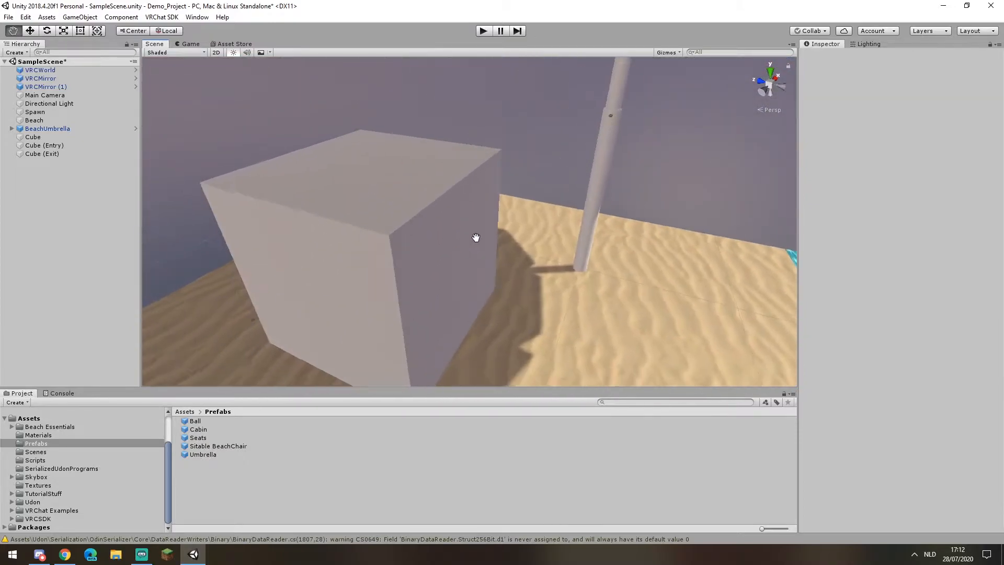
left_click(42, 154)
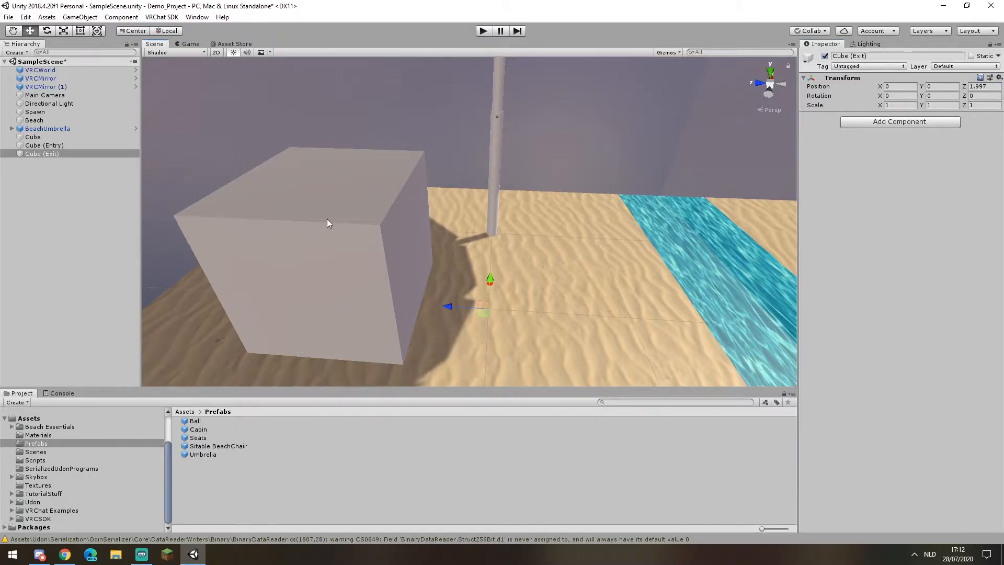
Step: Rotate Cube (Exit) to Y 180 and place Cube (Entry) at 0, 0, 3
left_click(981, 86)
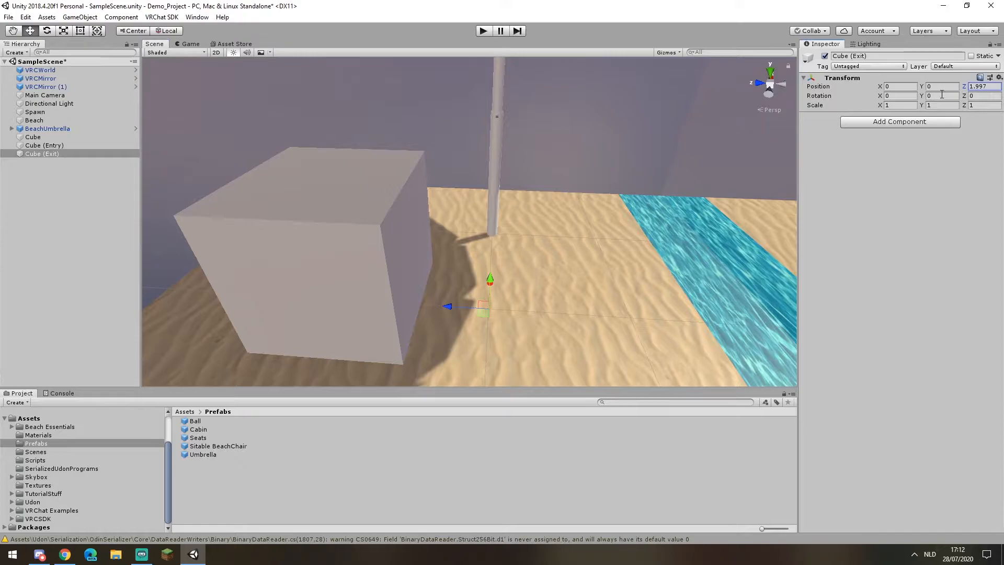
type("180")
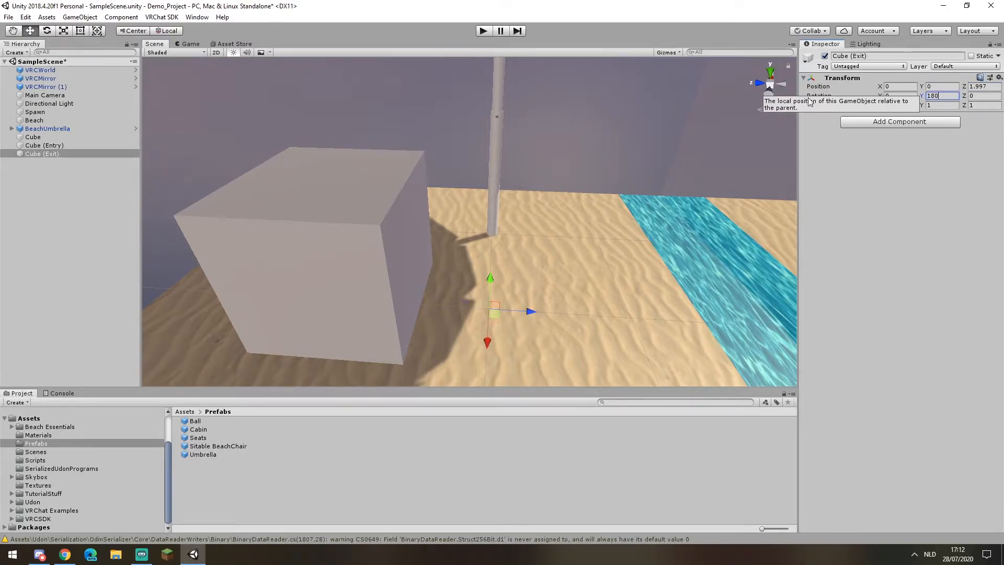
left_click(44, 144)
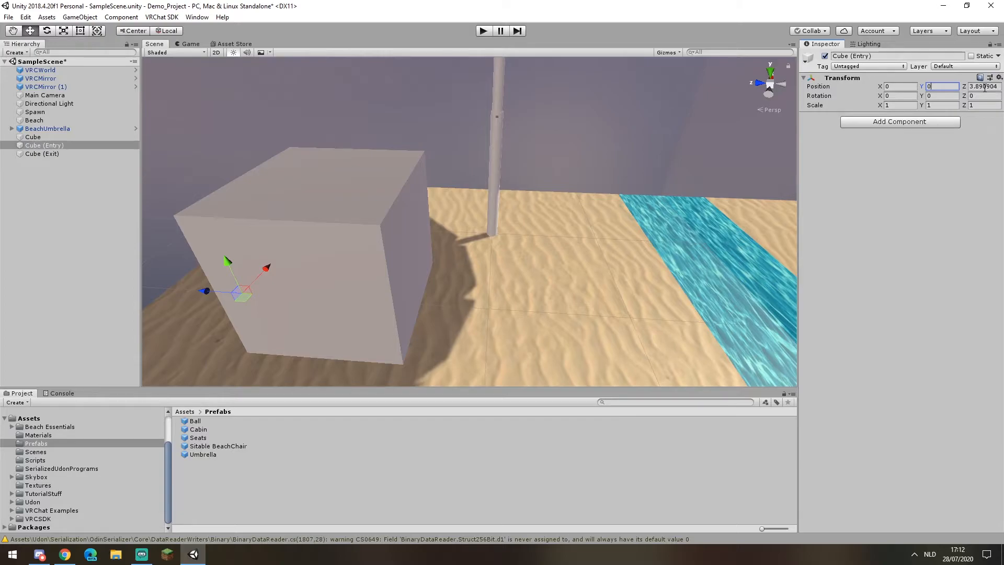
type("3")
left_click(943, 95)
type("180")
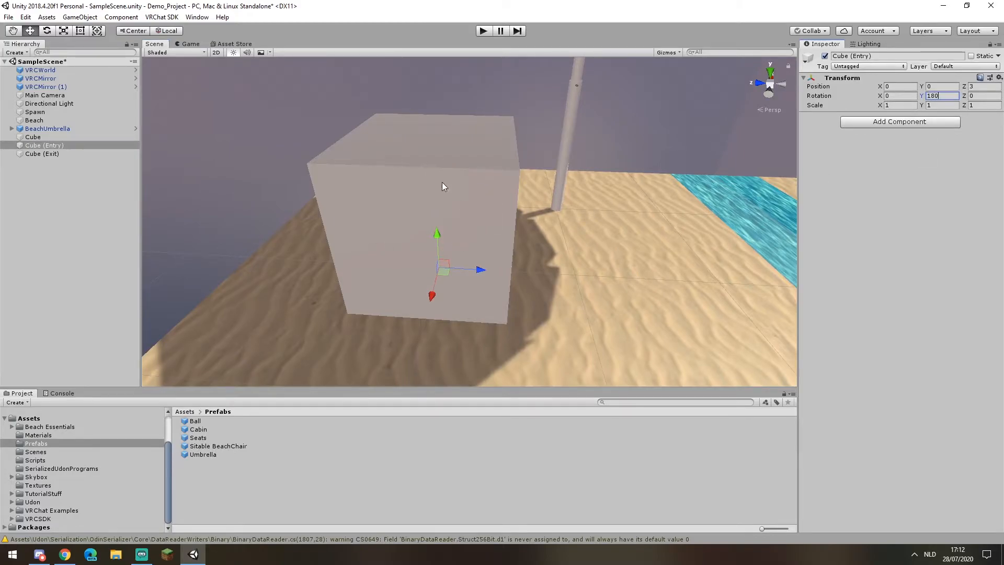
mouse_move(474, 218)
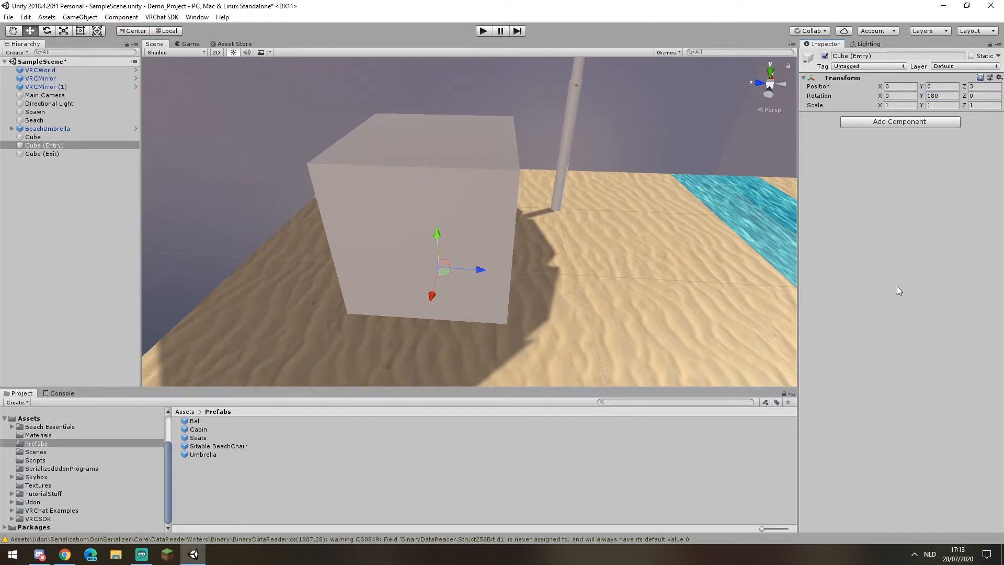
Step: Flatten the cube to Scale Y 0.5 and assign Cube (Exit) as the station's exit location
left_click(33, 137)
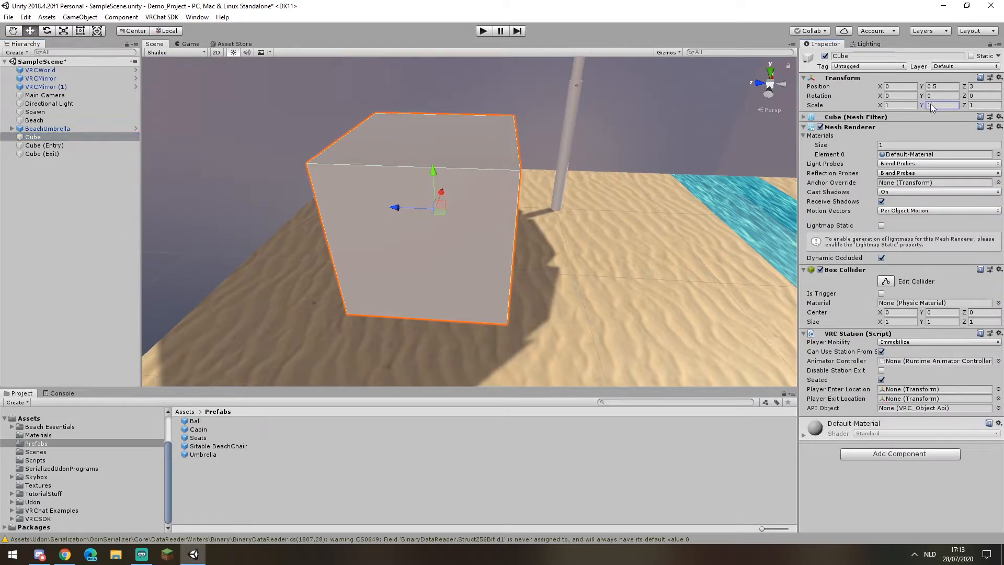
type("0.5")
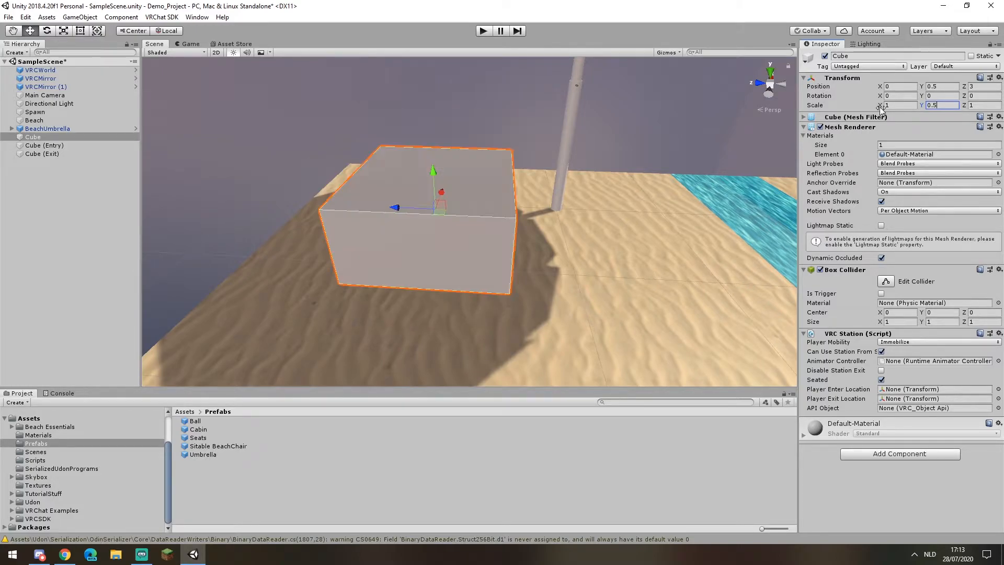
type("0.5")
left_click(943, 86)
type("0.25")
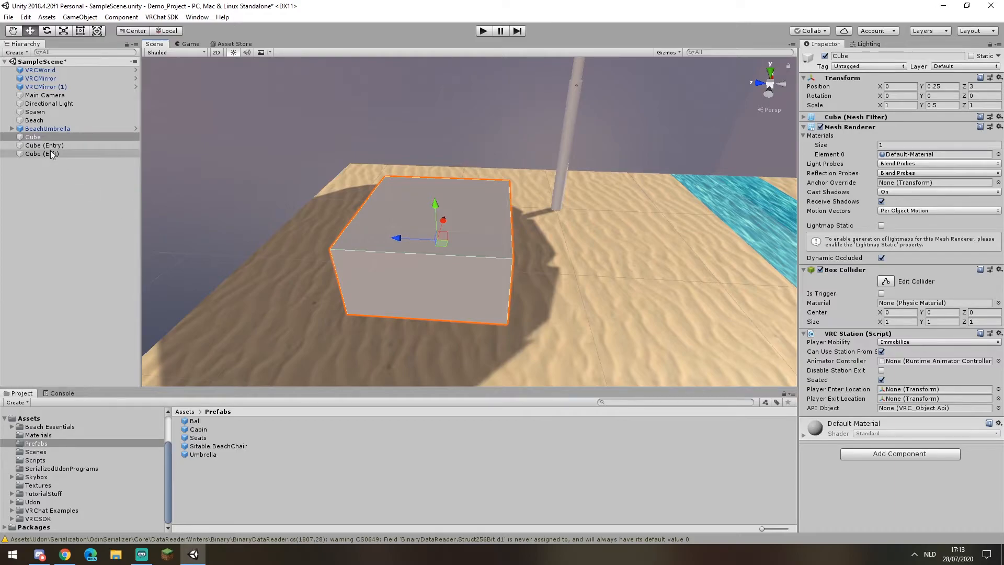
left_click_drag(45, 145, 936, 389)
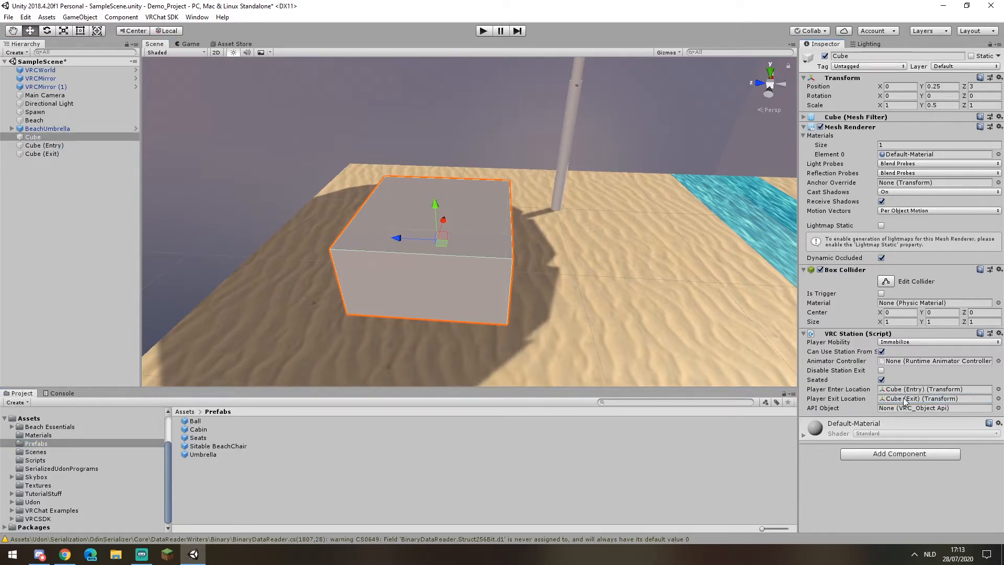
Step: Build and launch a local test from the VRChat SDK builder
left_click(161, 17)
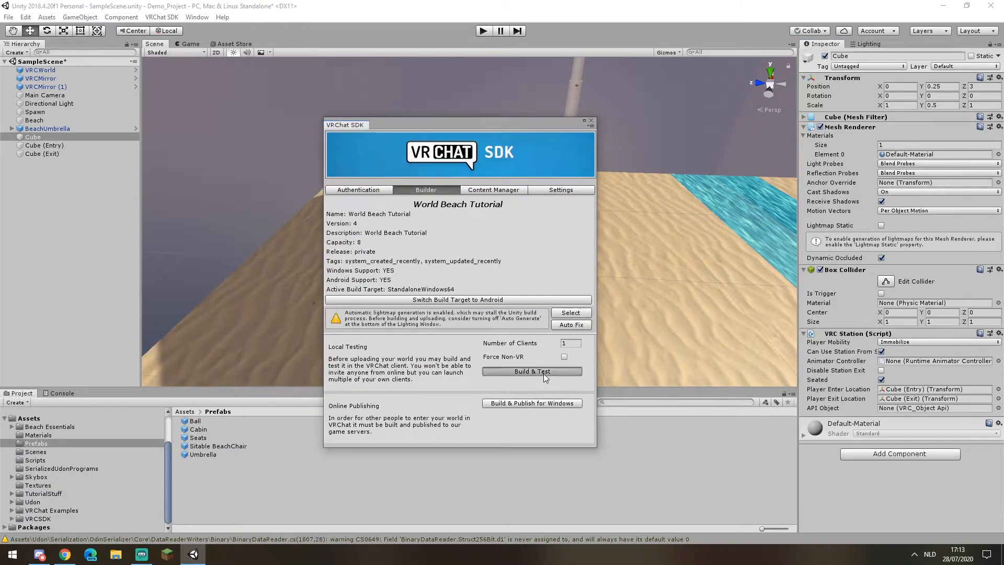
left_click(531, 371)
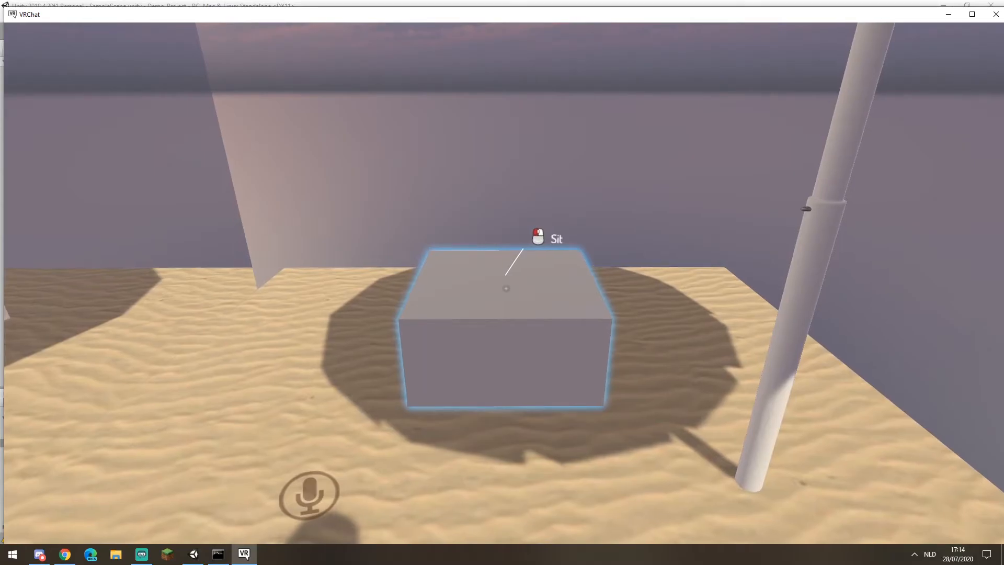
Step: Walk to the flattened cube in the VRChat test and sit on it
left_click(505, 289)
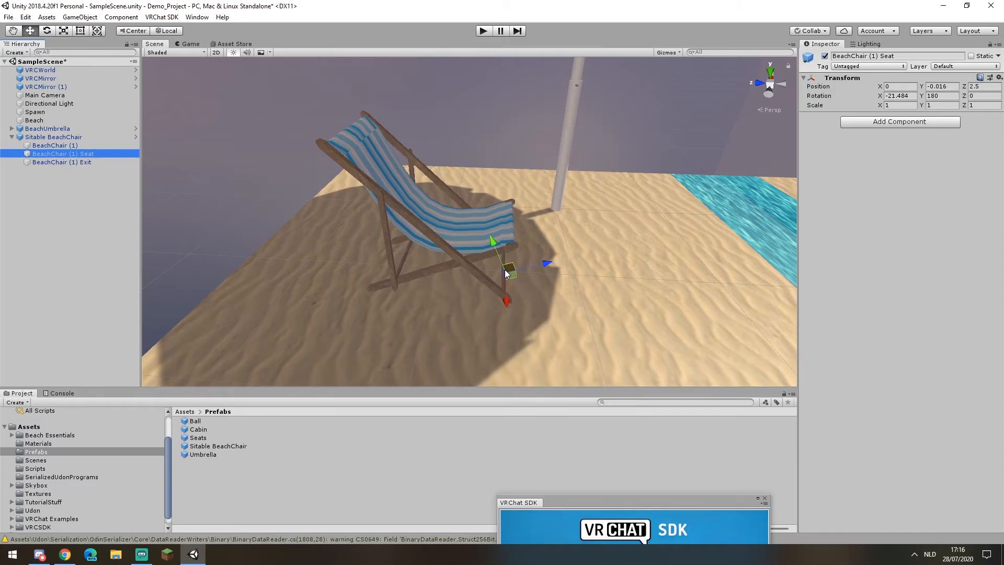
mouse_move(516, 274)
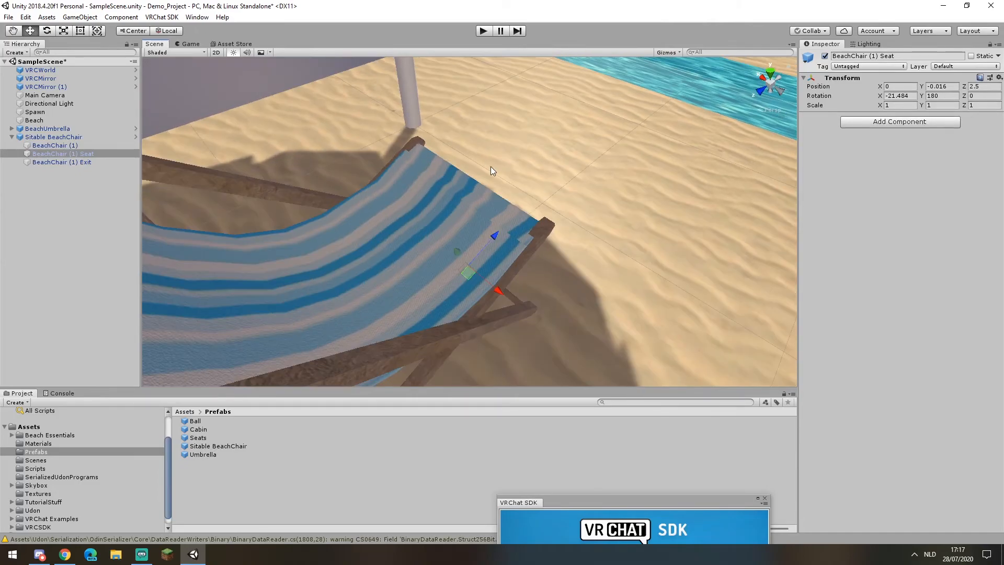
mouse_move(543, 227)
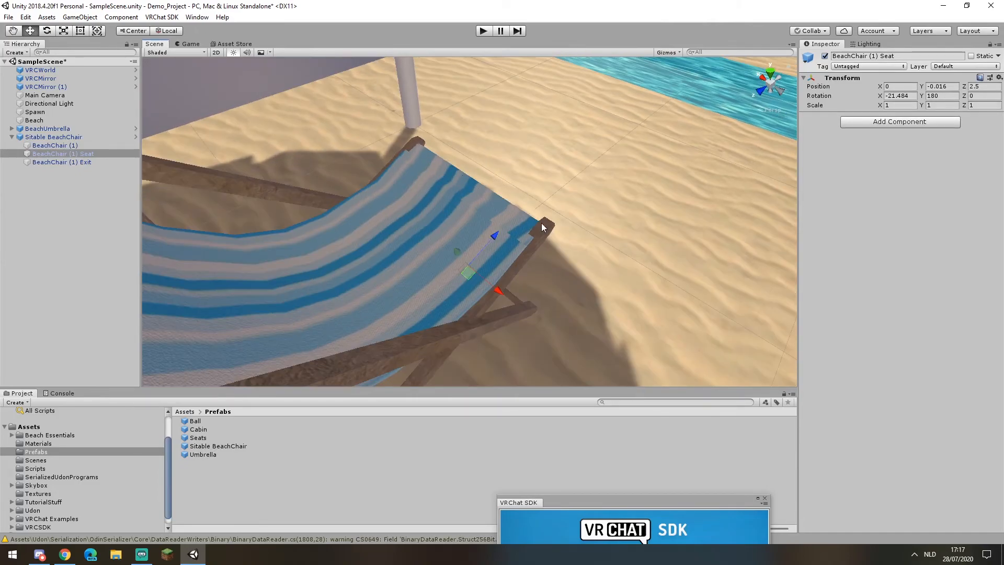